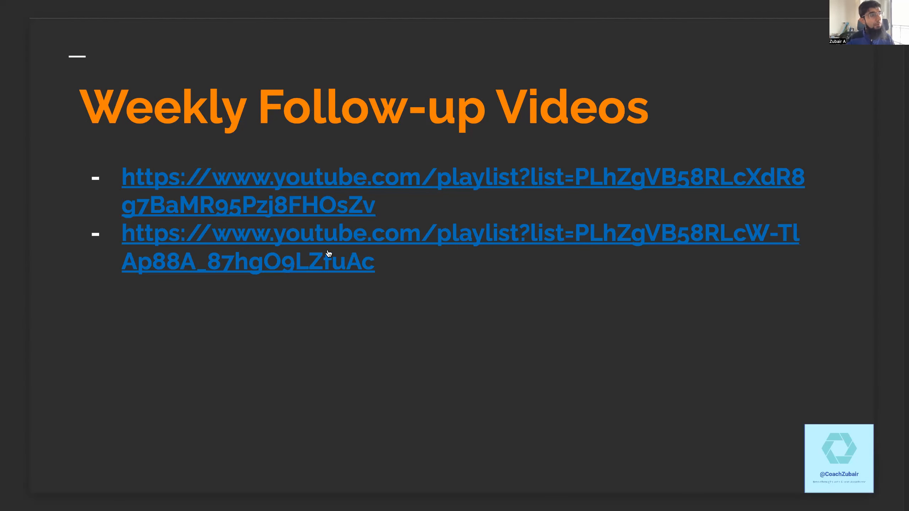
mouse_move(340, 323)
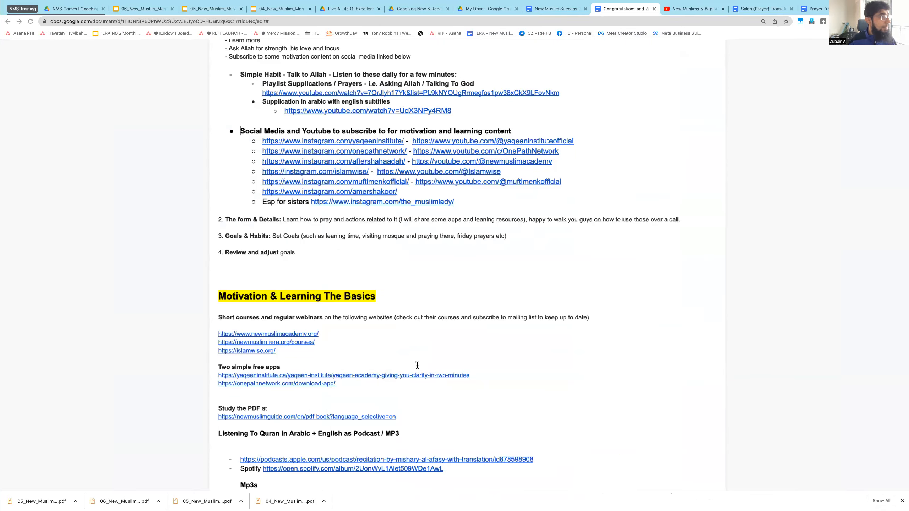
Scroll the resources document down to the Intermediate Learning Beyond Basics link and its preview
scroll("down", 3)
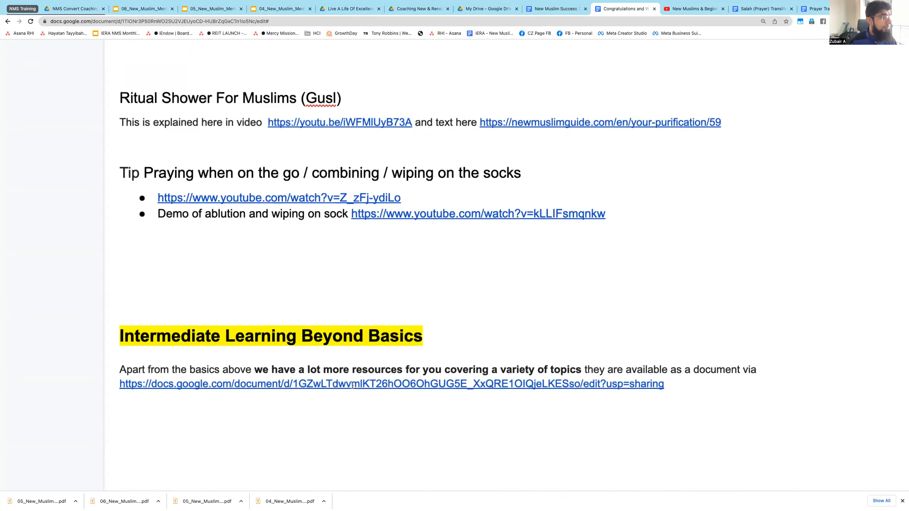
mouse_move(354, 383)
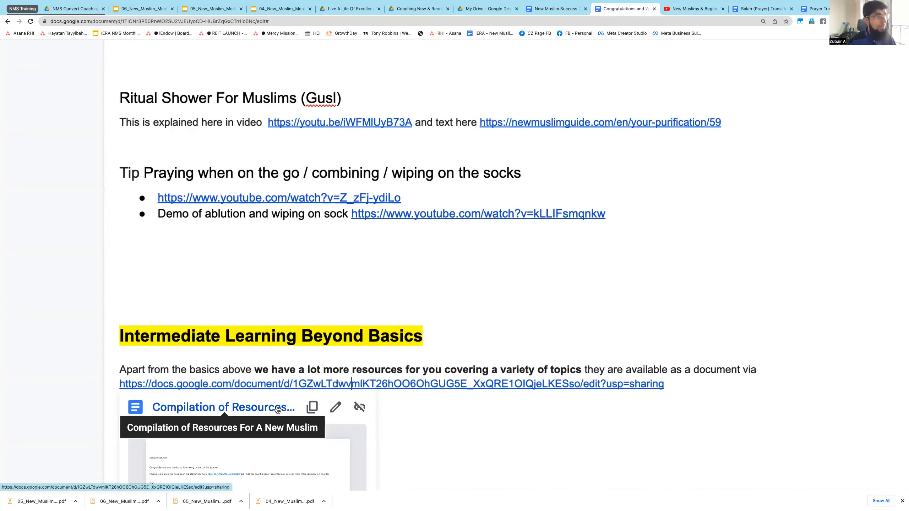
Open the linked Compilation of Resources For A New Muslim document in a new tab
left_click(391, 384)
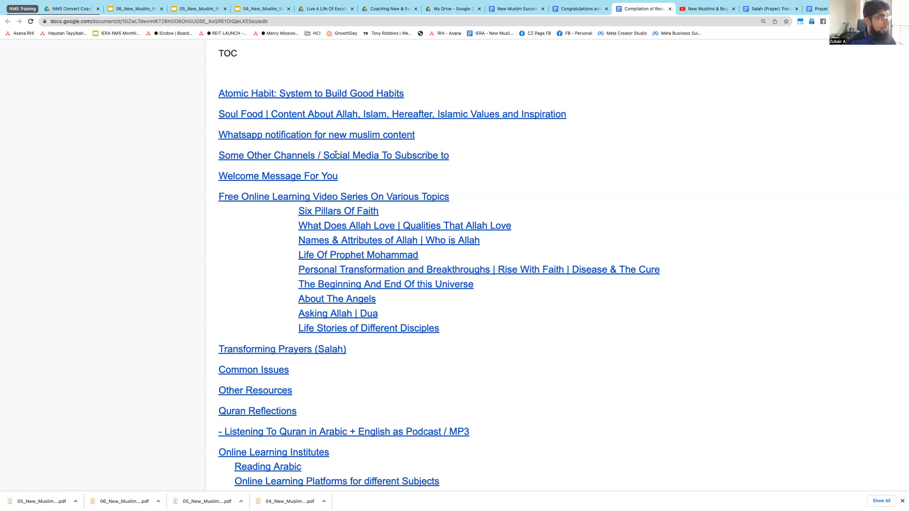
mouse_move(336, 186)
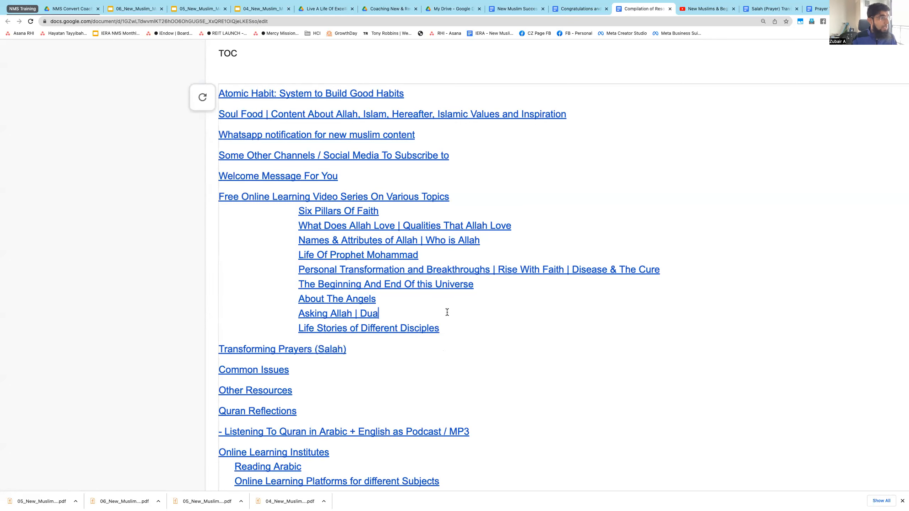
Scroll through the table of contents until the Atomic Habit: System to Build Good Habits heading appears
scroll("down", 3)
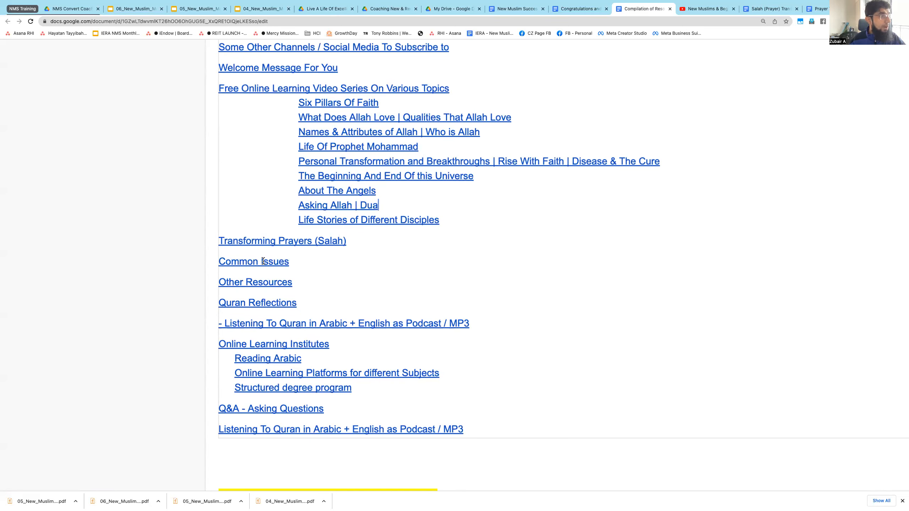
scroll("down", 3)
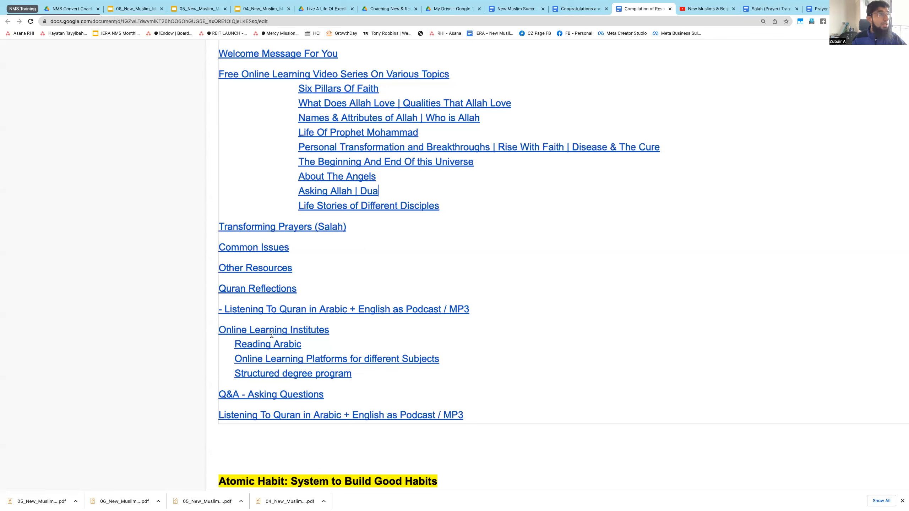
scroll("down", 3)
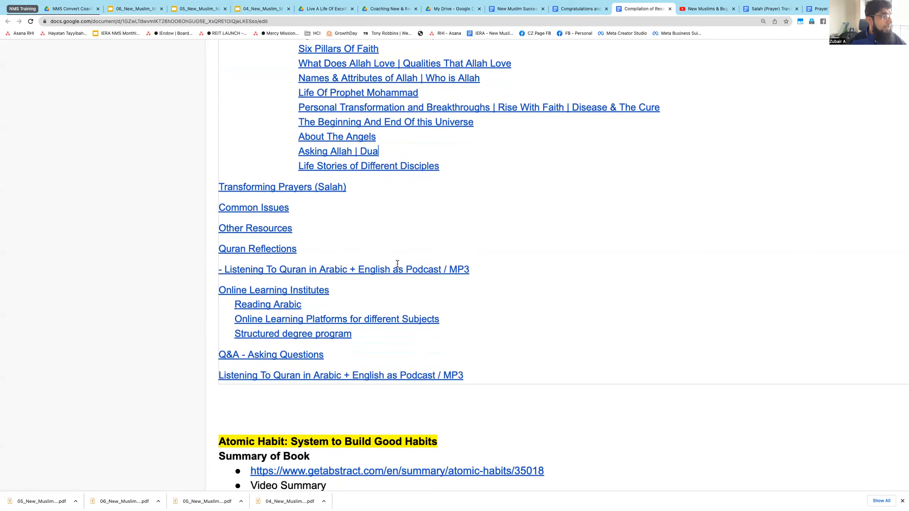
scroll("down", 3)
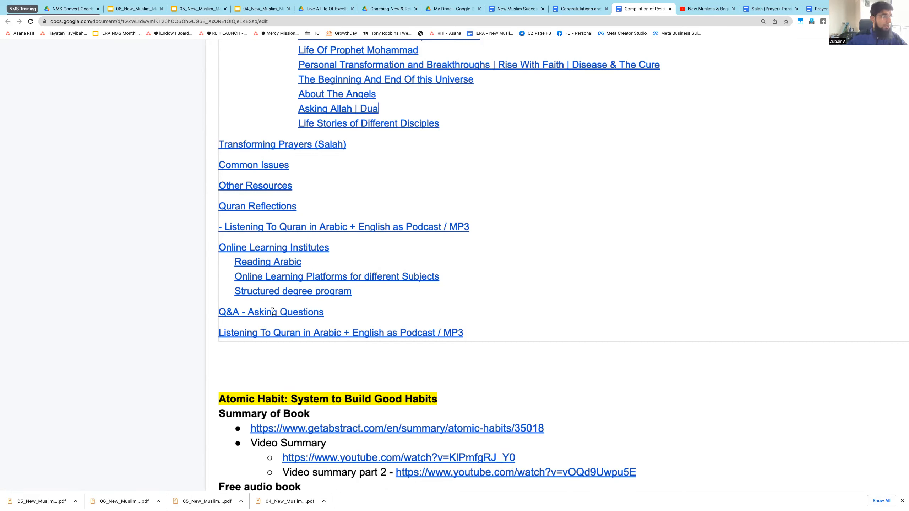
mouse_move(338, 357)
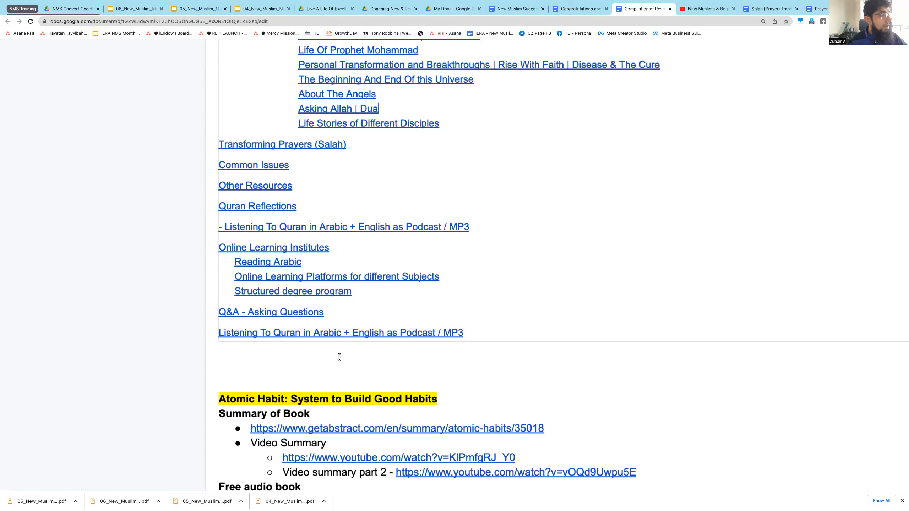
Scroll through the social media channel sections and back up to review them
scroll("down", 3)
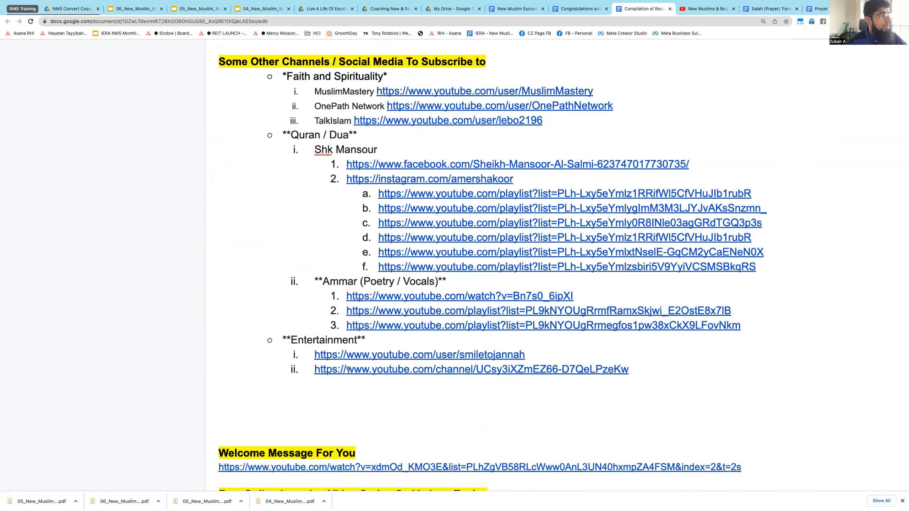
scroll("down", 3)
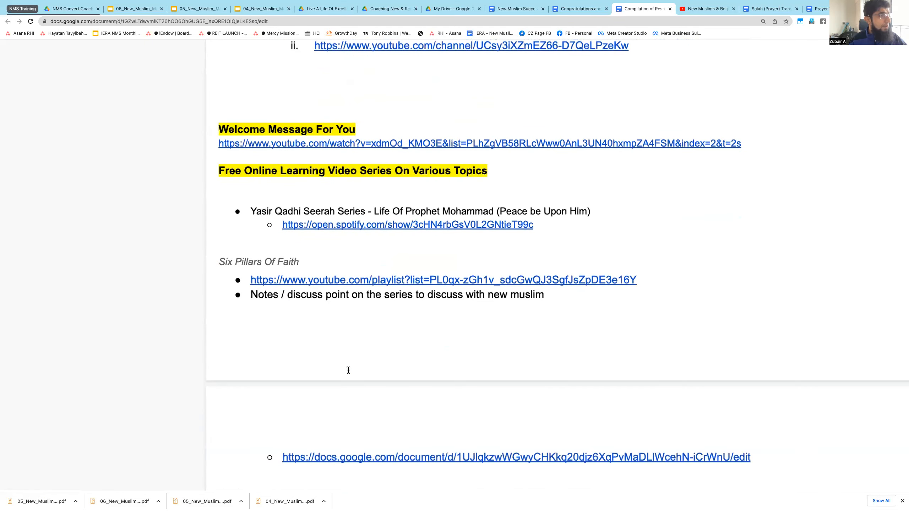
scroll("down", 3)
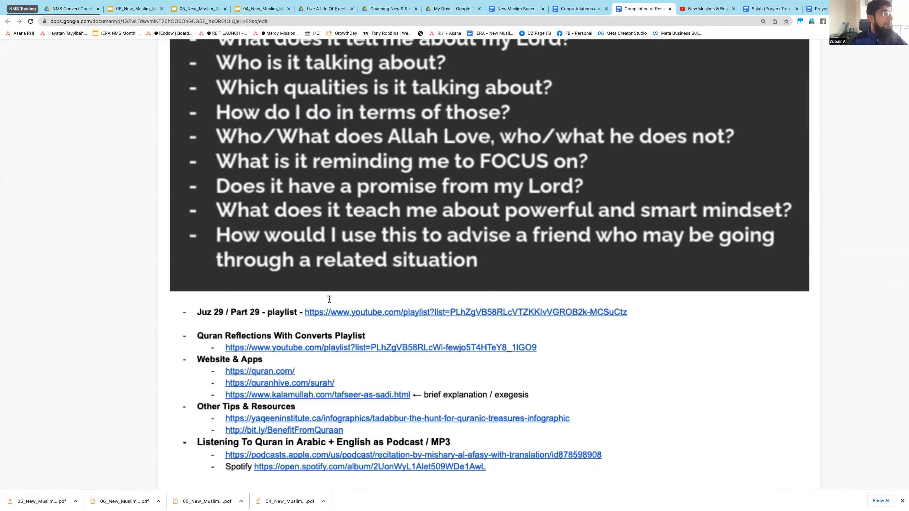
scroll("up", 3)
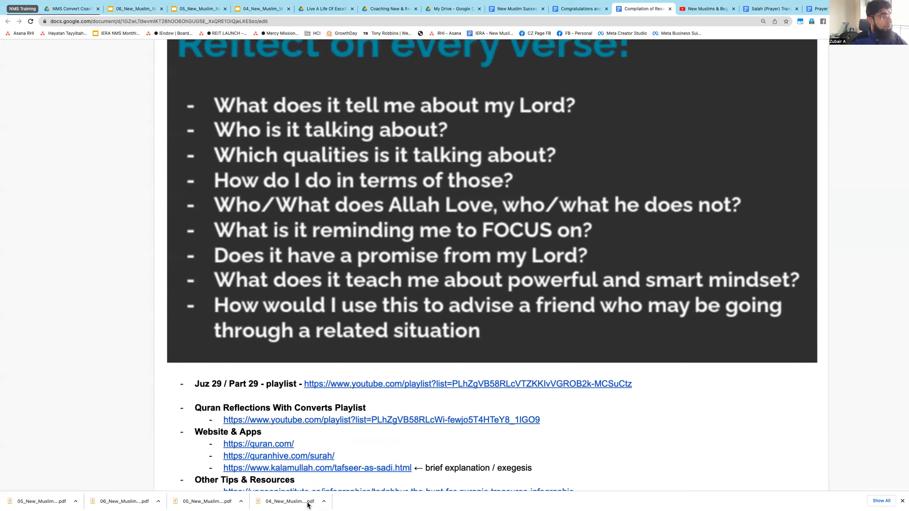
Scroll on through Reading Arabic and the Structured degree program, ending at Quran Reflections
scroll("down", 3)
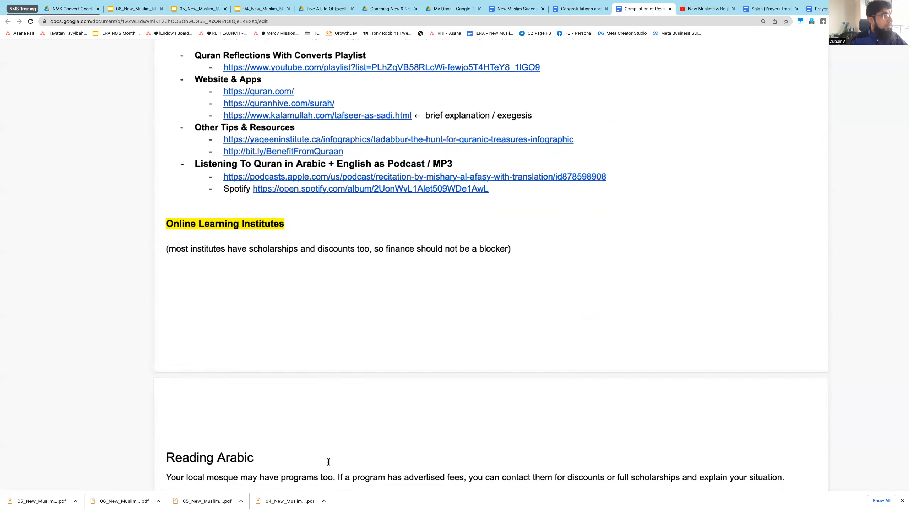
scroll("down", 3)
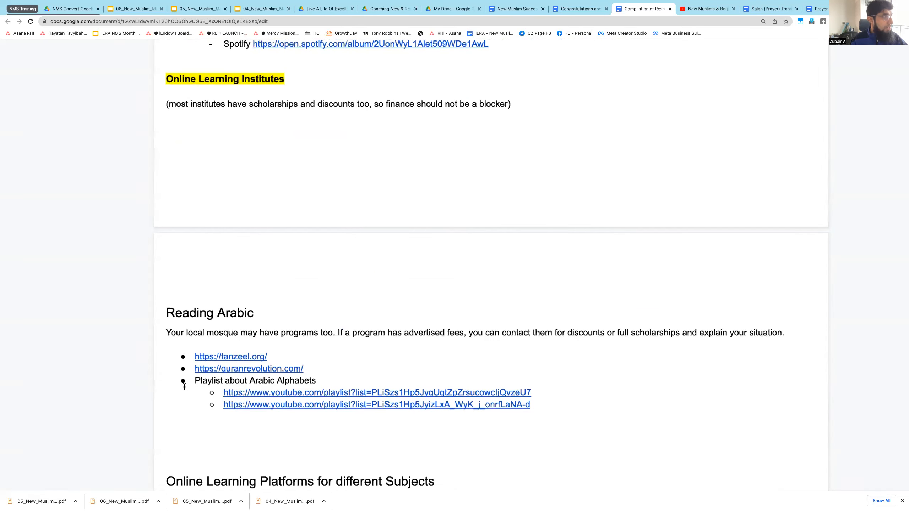
scroll("down", 3)
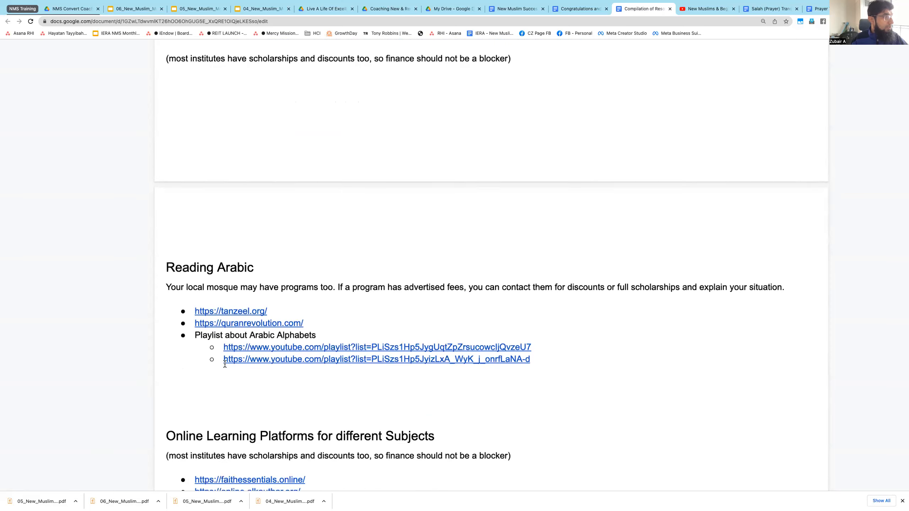
scroll("down", 3)
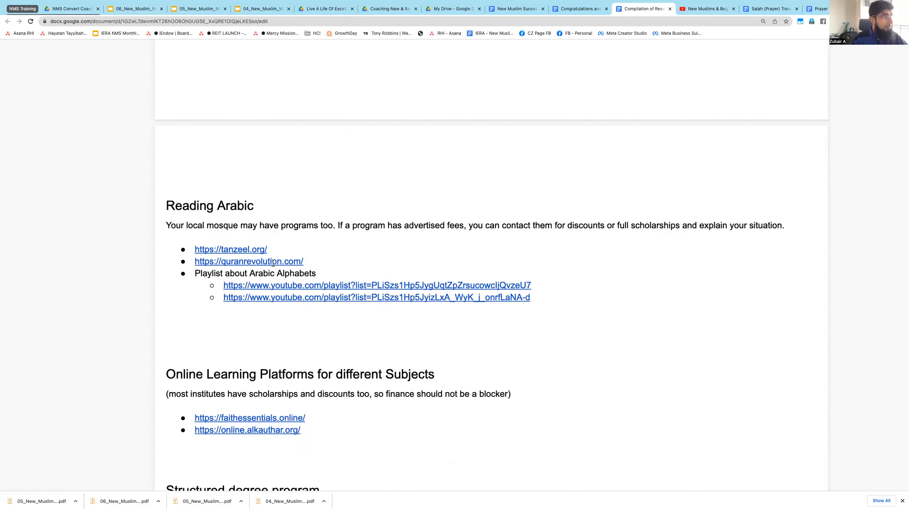
scroll("down", 3)
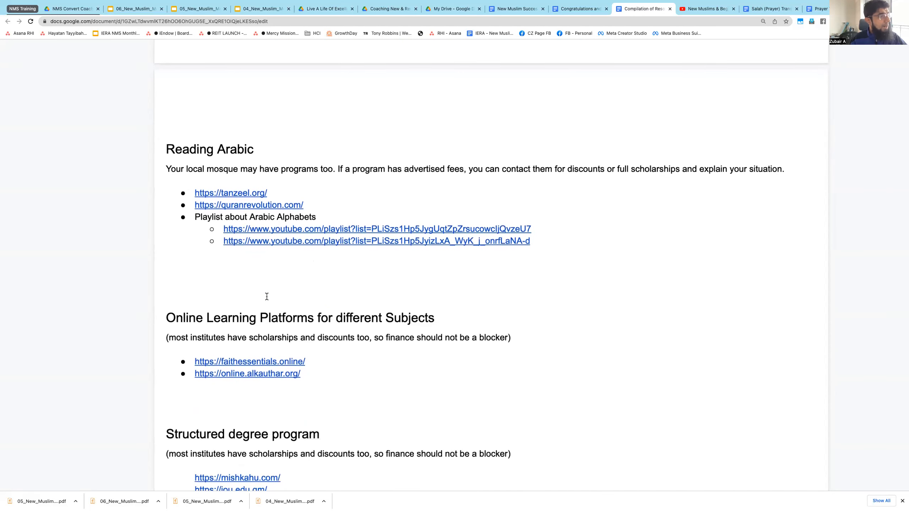
scroll("down", 3)
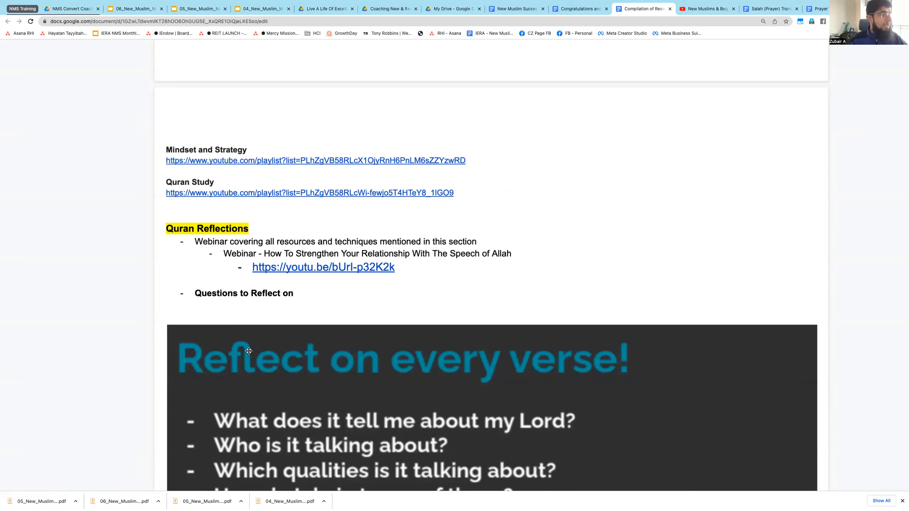
Scroll to the document's end showing the Q&A - Asking Questions and Listening To Quran sections
scroll("down", 3)
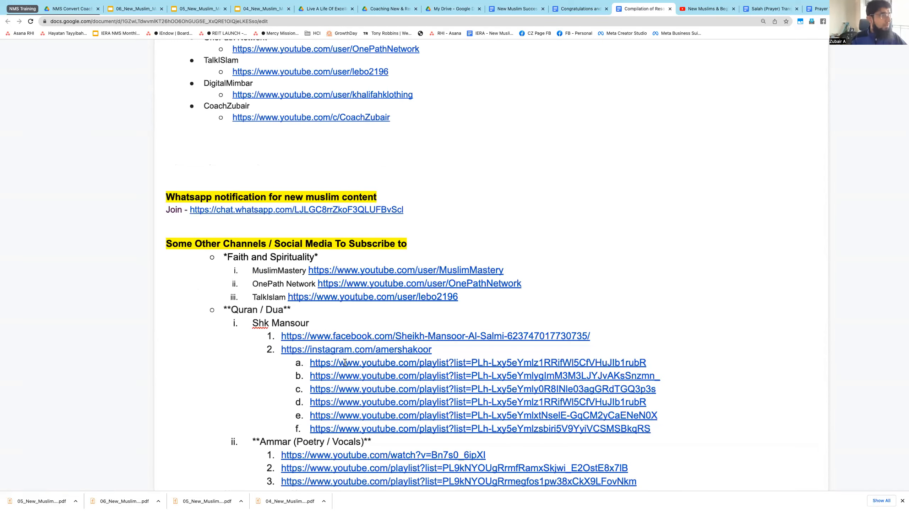
scroll("down", 3)
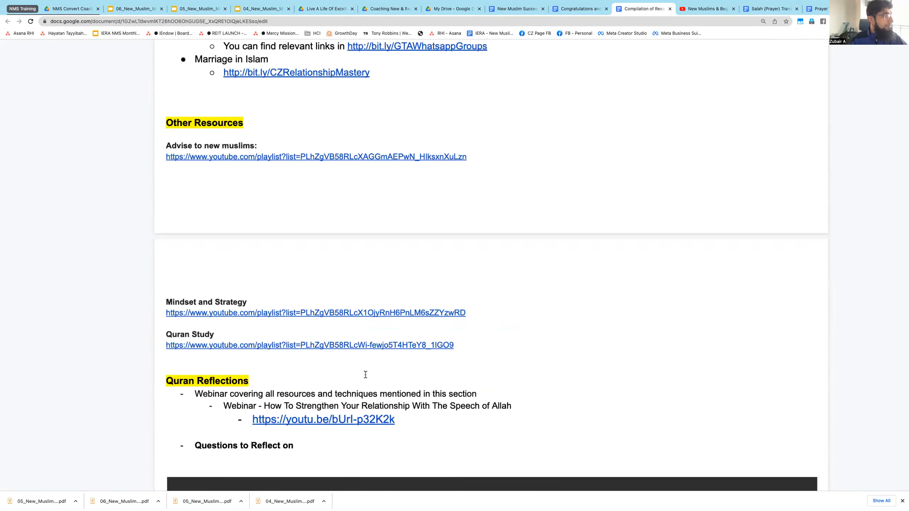
scroll("down", 3)
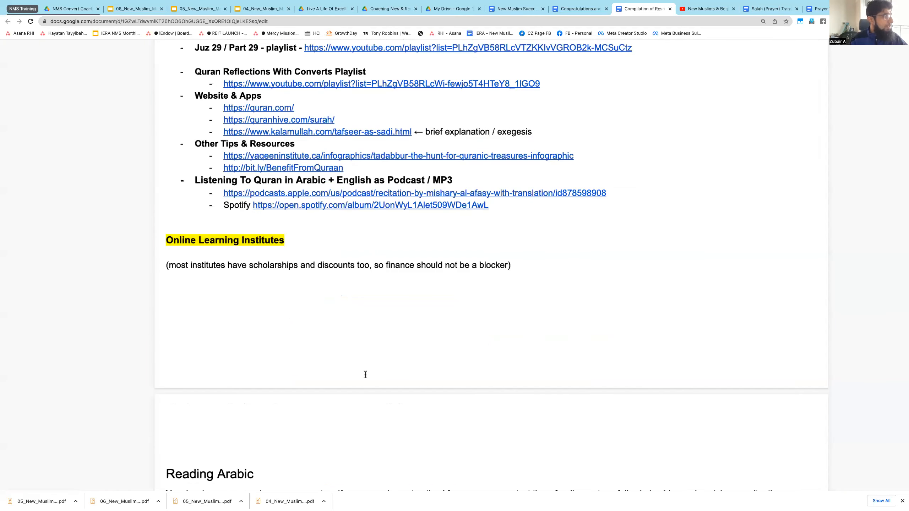
scroll("down", 3)
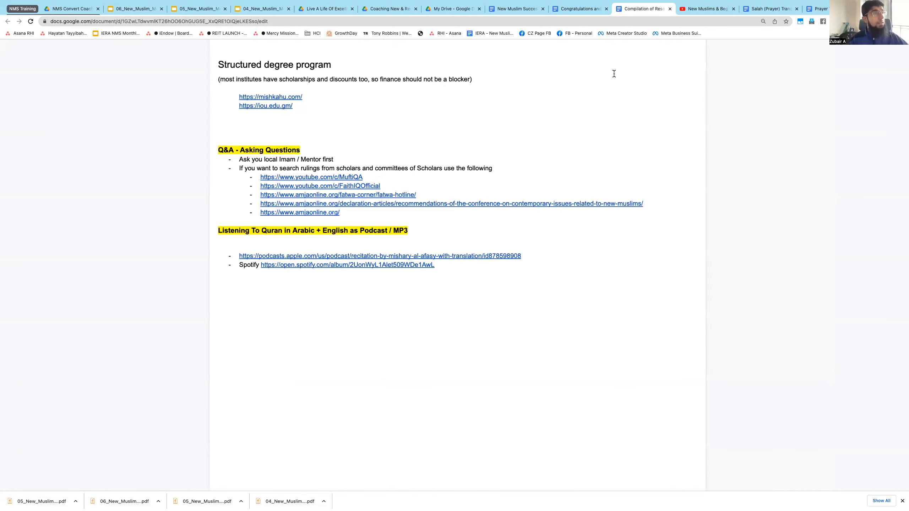